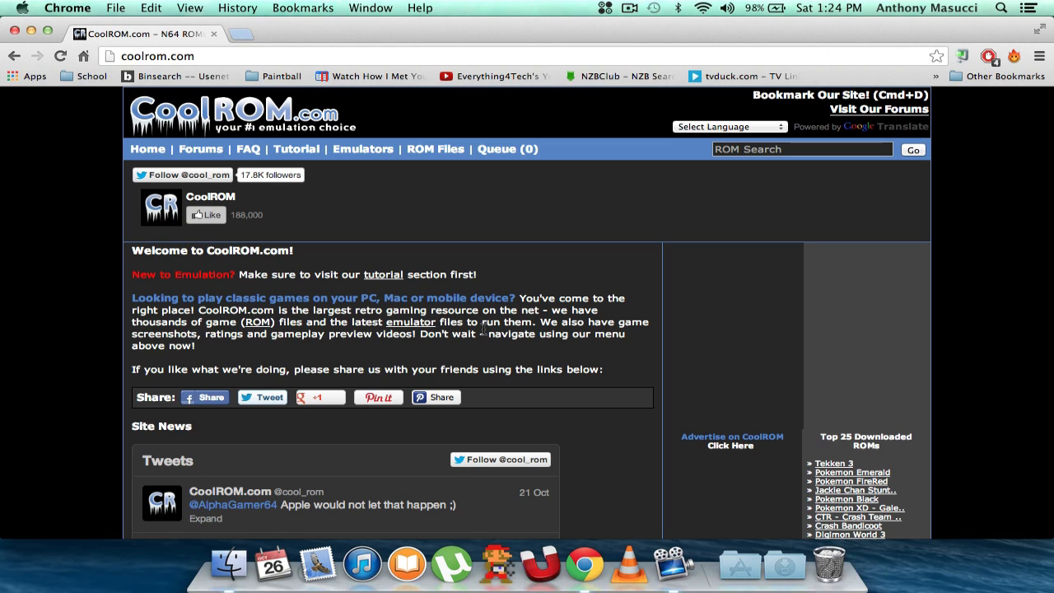
{"action": "mouse_move", "coordinate": [419, 168]}
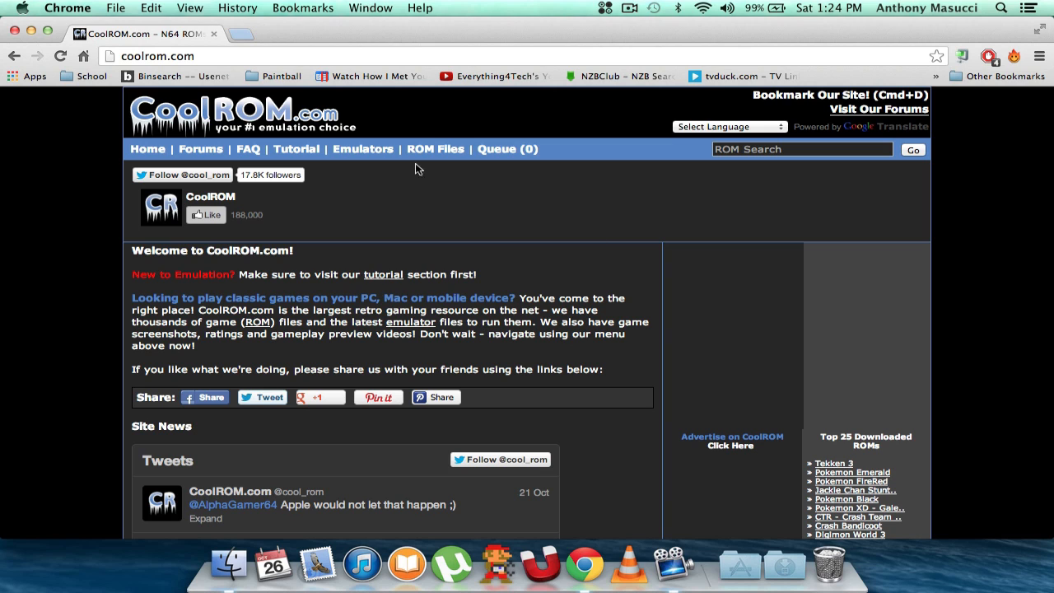
Navigate from the Emulators menu to CoolROM's Gameboy Advance emulators page
{"action": "left_click", "coordinate": [363, 148]}
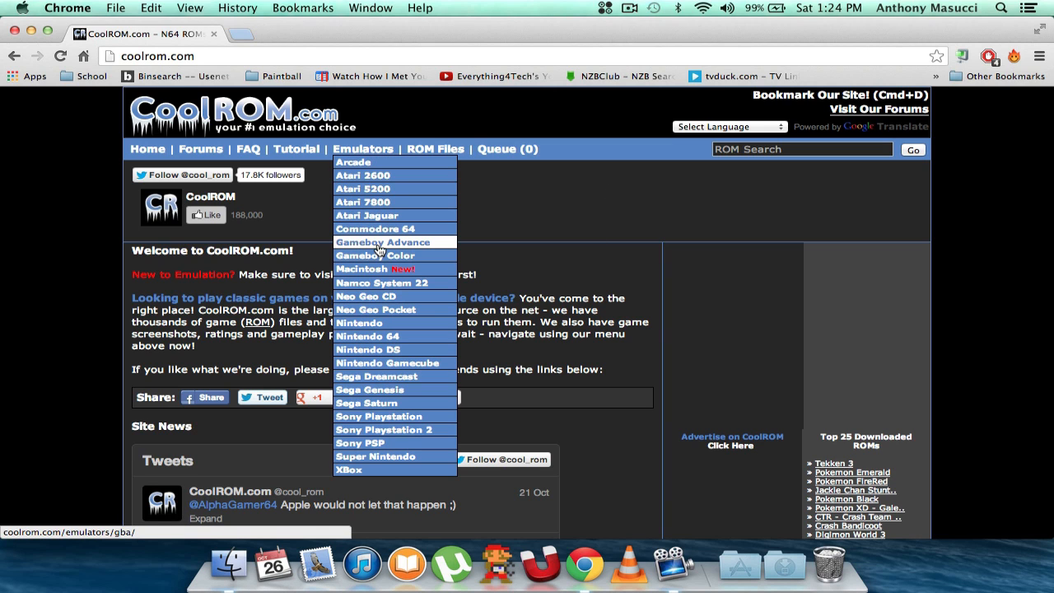
{"action": "left_click", "coordinate": [382, 242]}
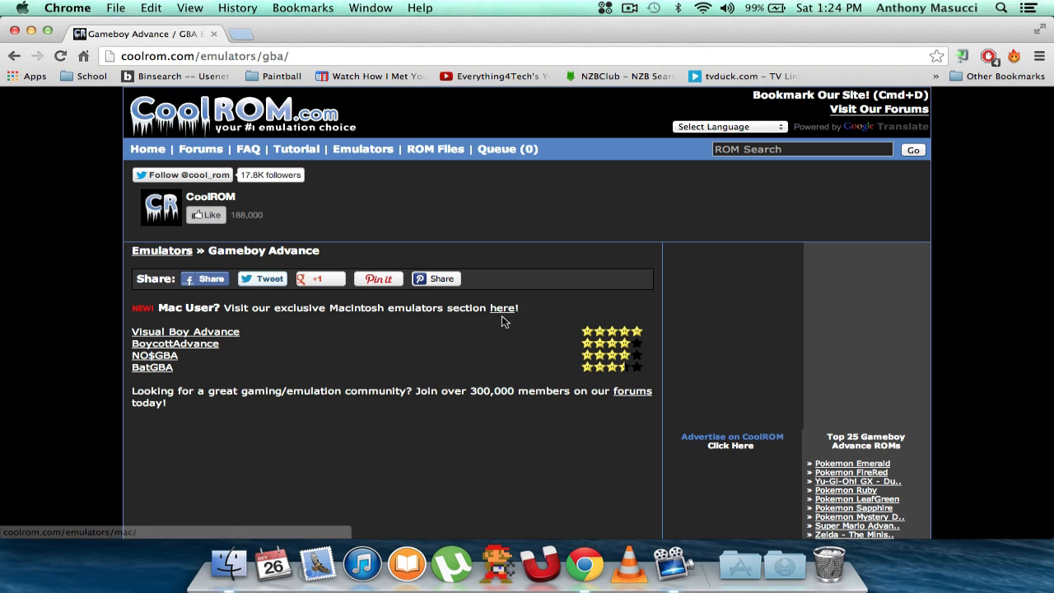
Go to the Macintosh emulators section and choose Boycott Advance (ba-040.dmg, v0.4.0)
{"action": "left_click", "coordinate": [503, 308]}
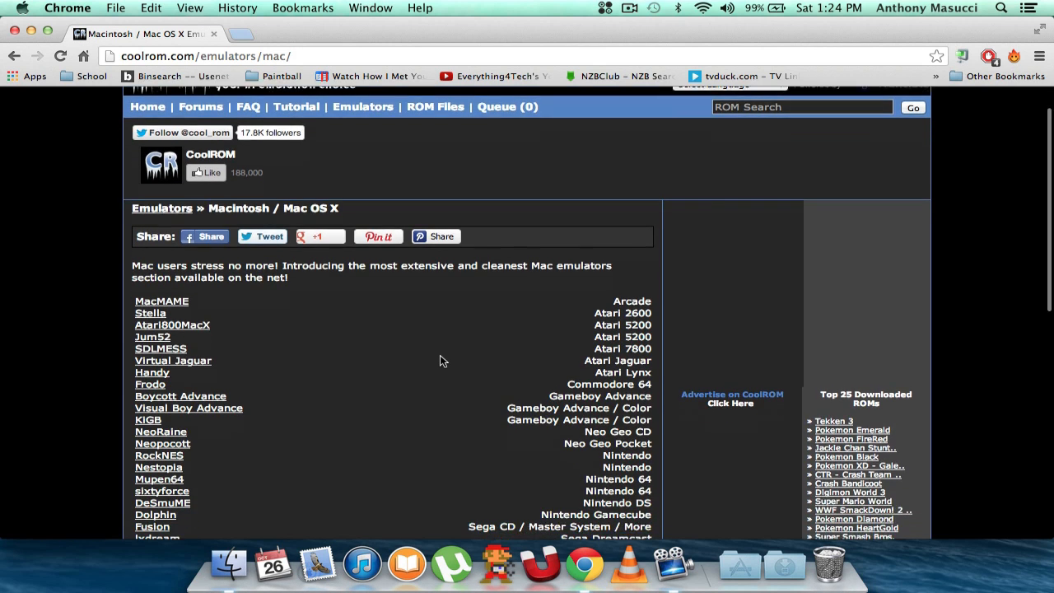
{"action": "scroll", "scroll_direction": "down", "scroll_amount": 3}
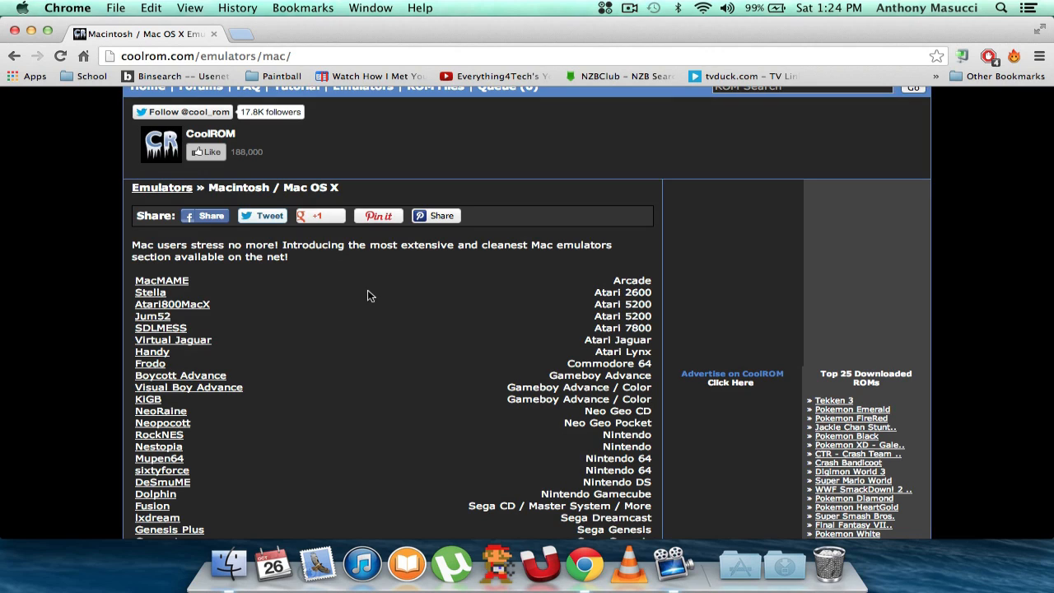
{"action": "mouse_move", "coordinate": [471, 371]}
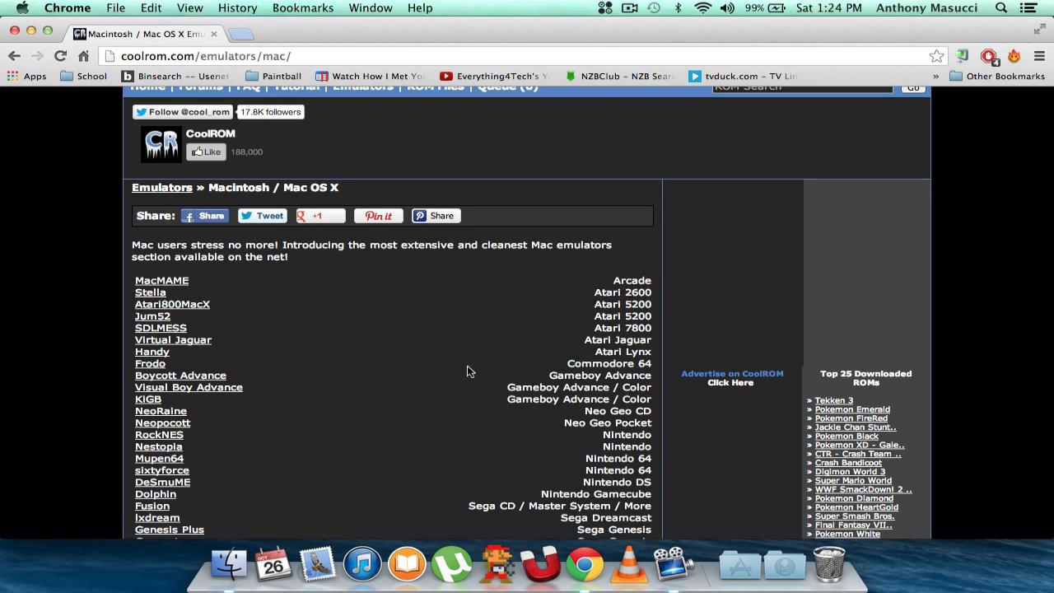
{"action": "mouse_move", "coordinate": [186, 372]}
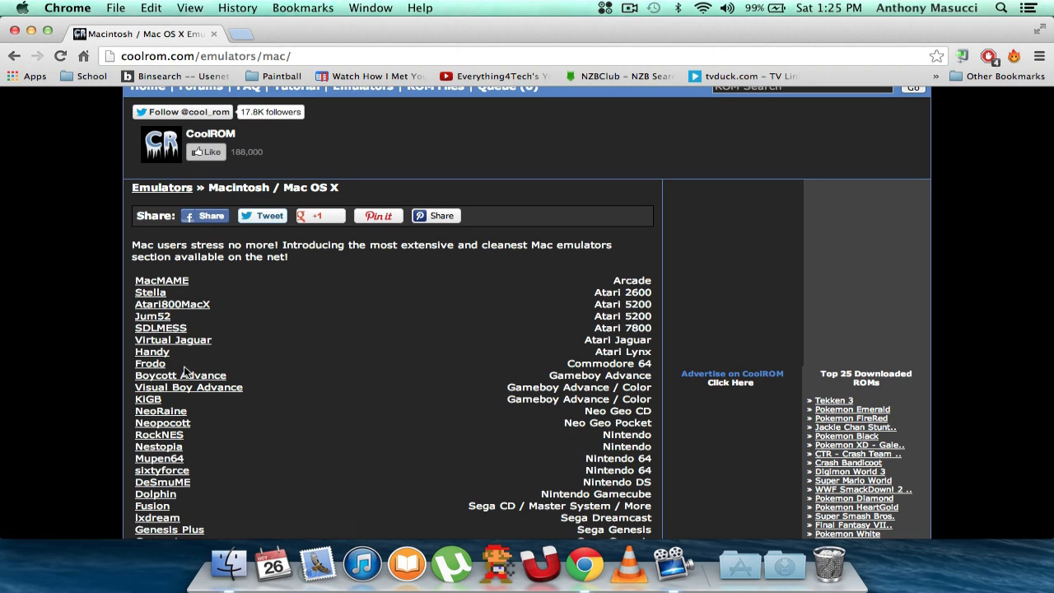
{"action": "mouse_move", "coordinate": [161, 384]}
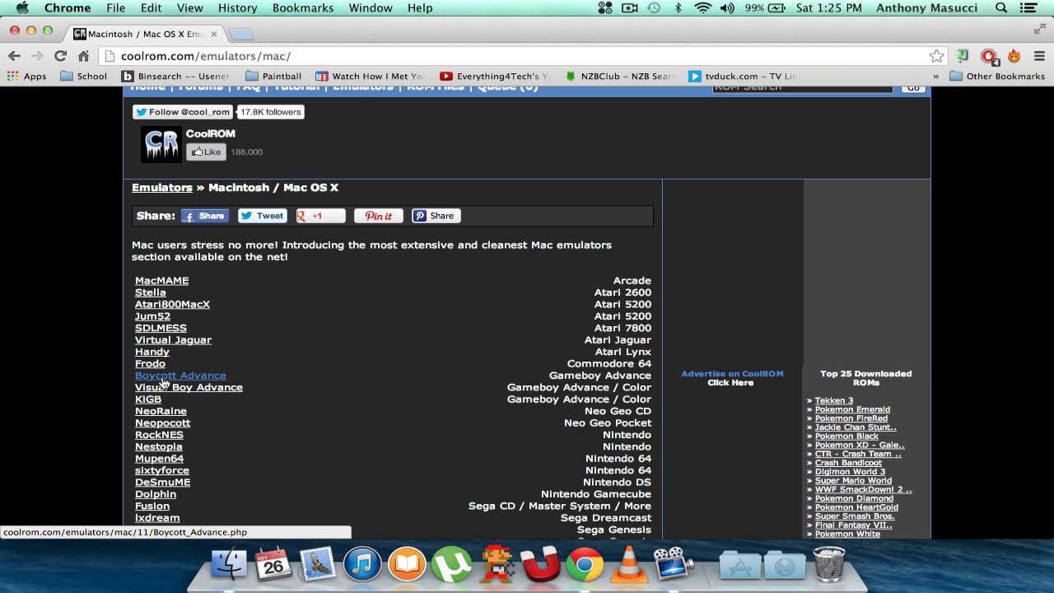
{"action": "left_click", "coordinate": [180, 376]}
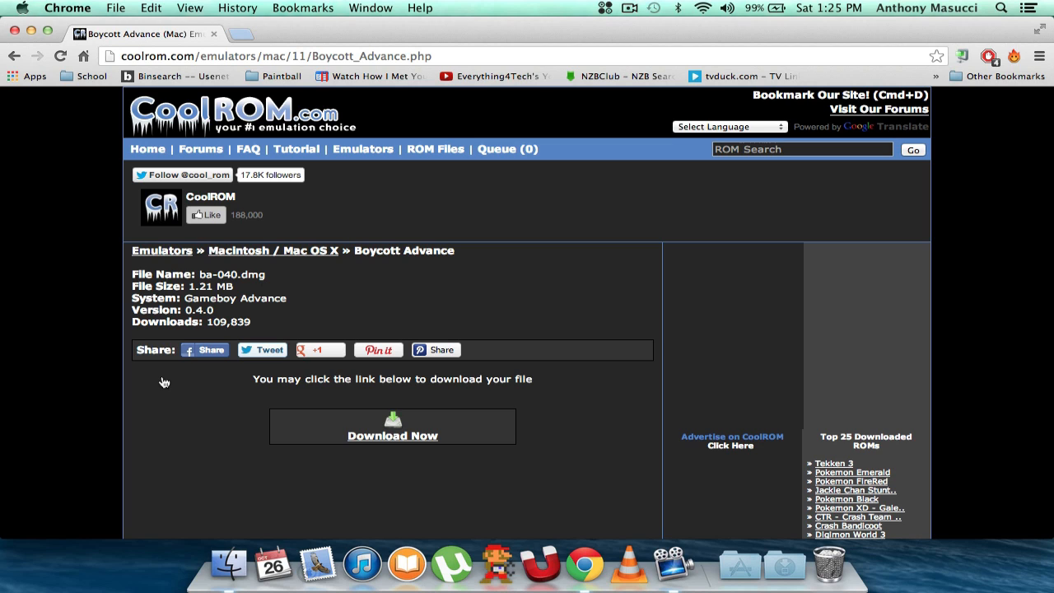
{"action": "mouse_move", "coordinate": [253, 395]}
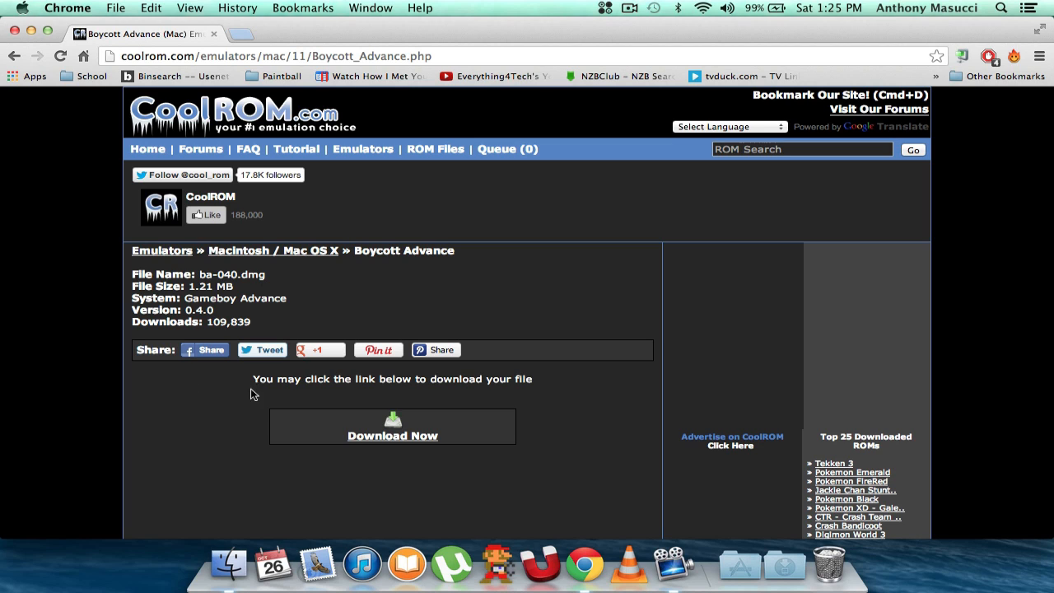
Download ba-040.dmg via Download Now and the popup's Download Your File link
{"action": "left_click", "coordinate": [392, 435]}
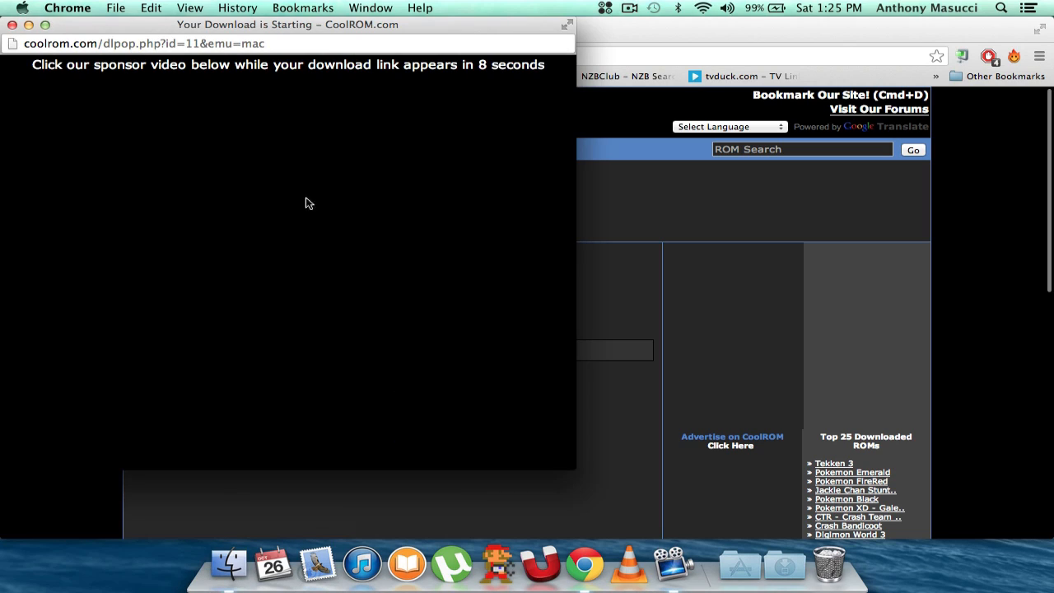
{"action": "mouse_move", "coordinate": [180, 181]}
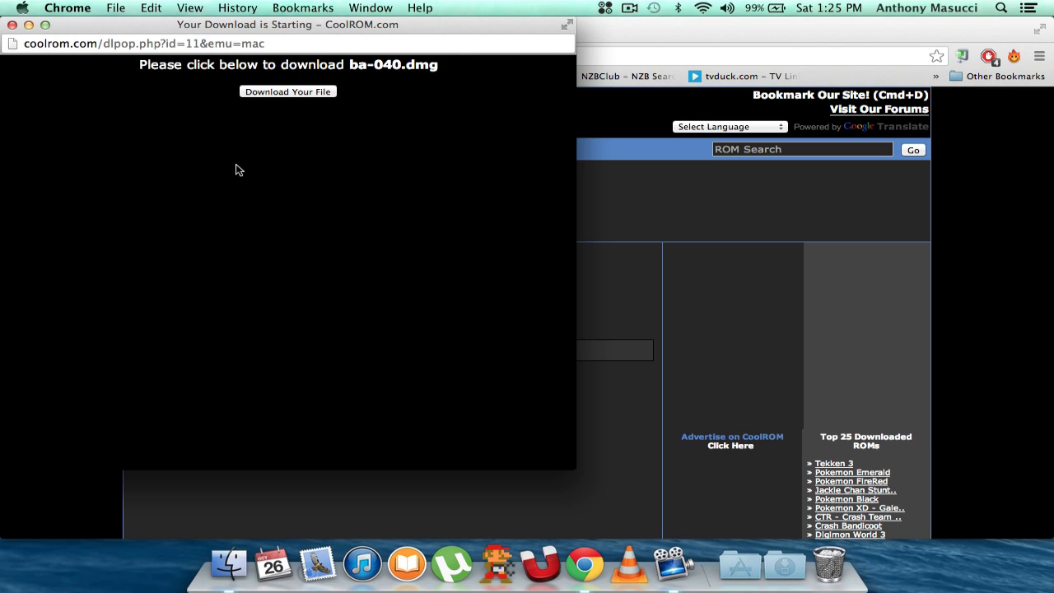
{"action": "mouse_move", "coordinate": [293, 92]}
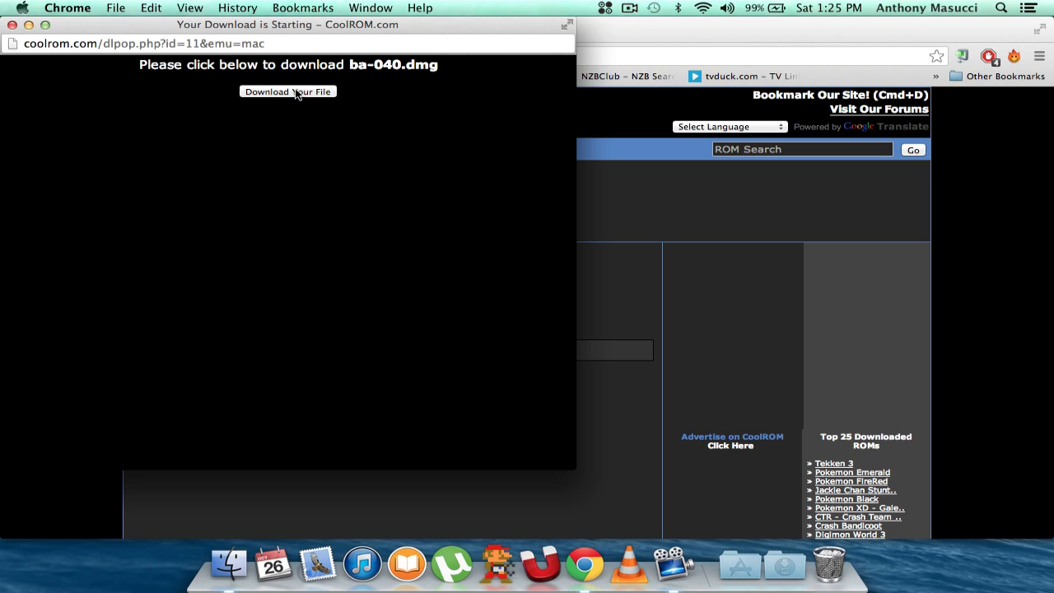
{"action": "left_click", "coordinate": [287, 93]}
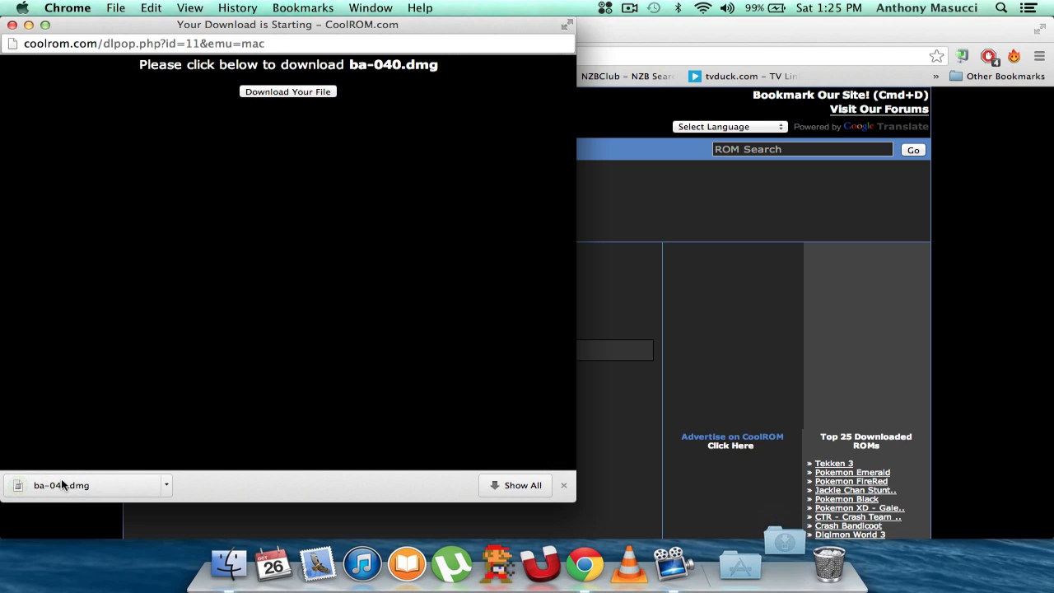
Mount ba-040.dmg from Chrome's download bar and close CoolROM's download popup
{"action": "left_click", "coordinate": [60, 484]}
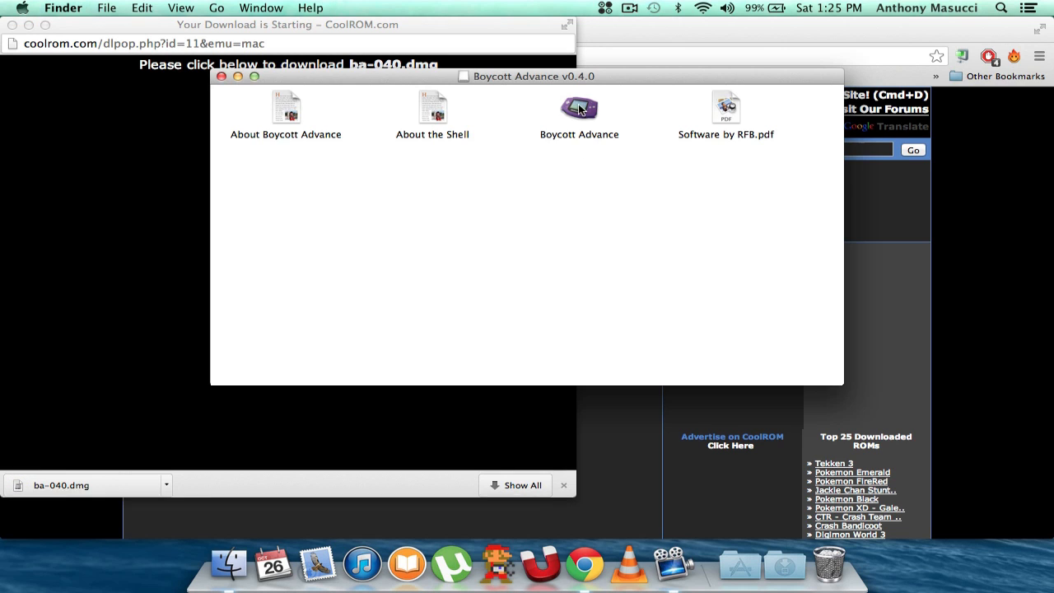
{"action": "left_click", "coordinate": [580, 109]}
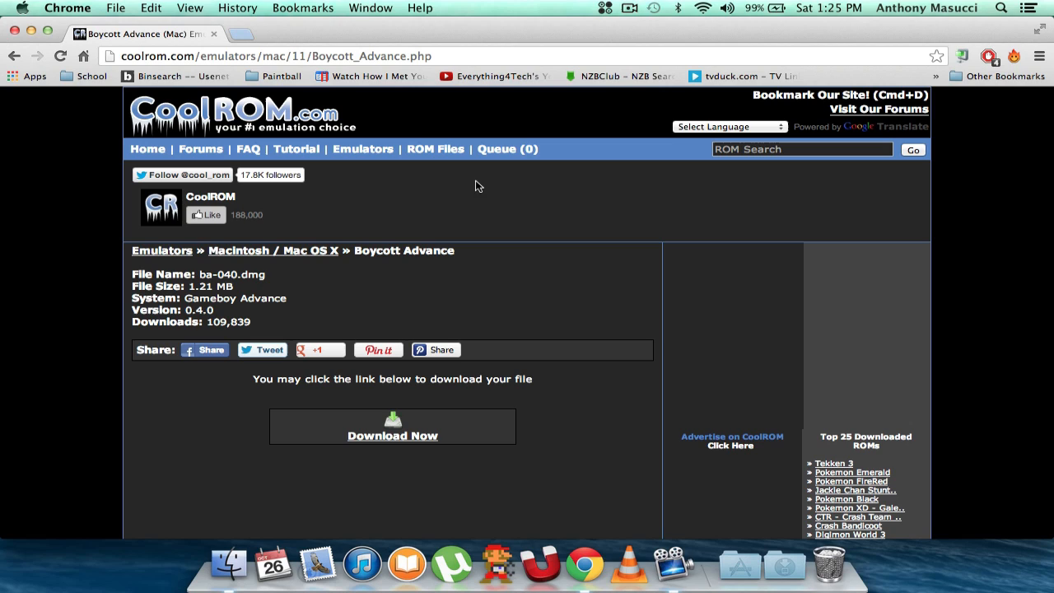
{"action": "mouse_move", "coordinate": [438, 222]}
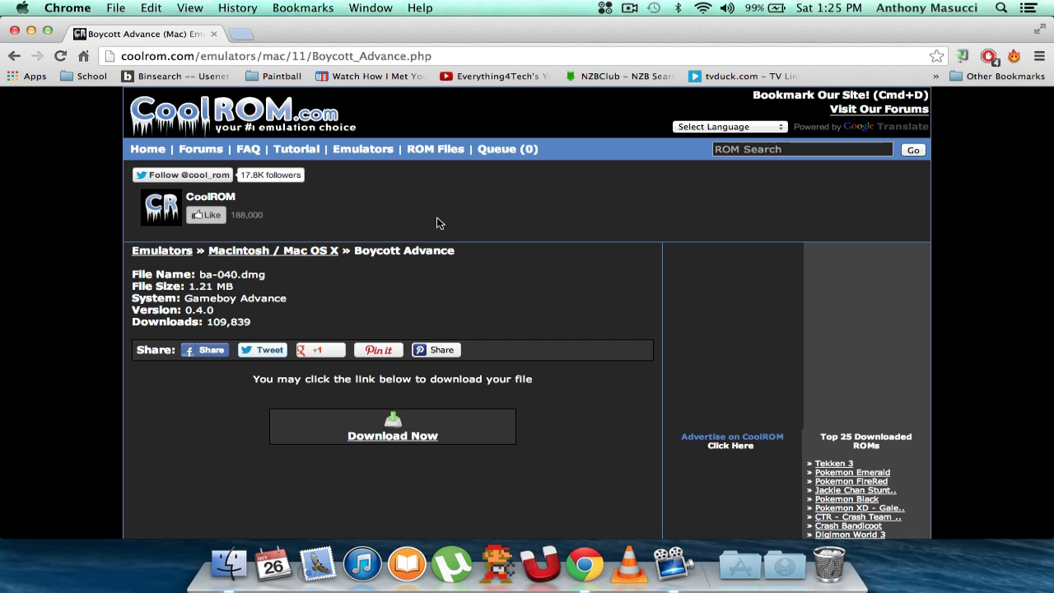
{"action": "mouse_move", "coordinate": [376, 201]}
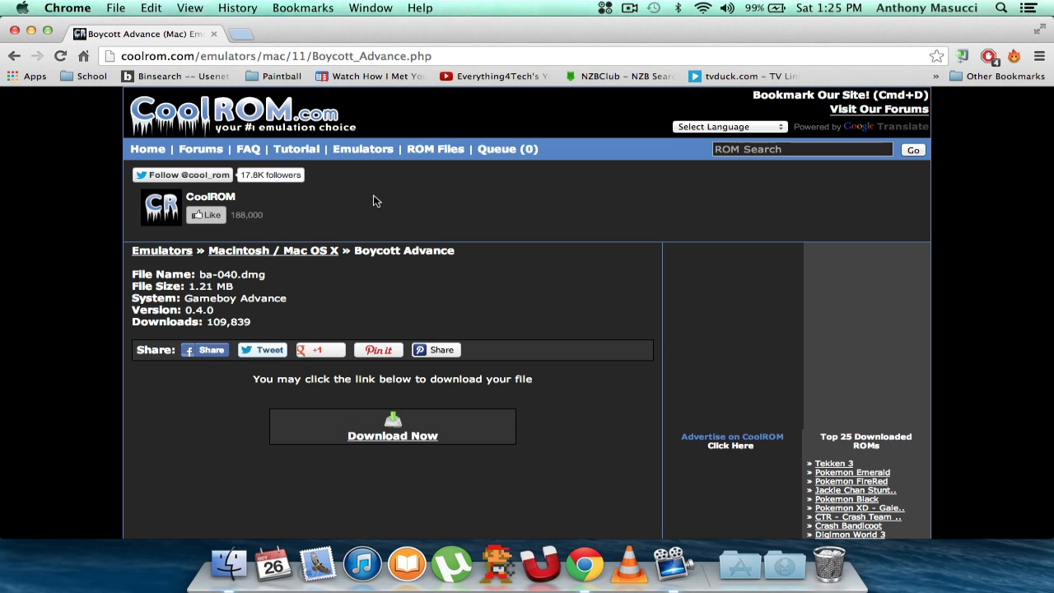
{"action": "mouse_move", "coordinate": [438, 158]}
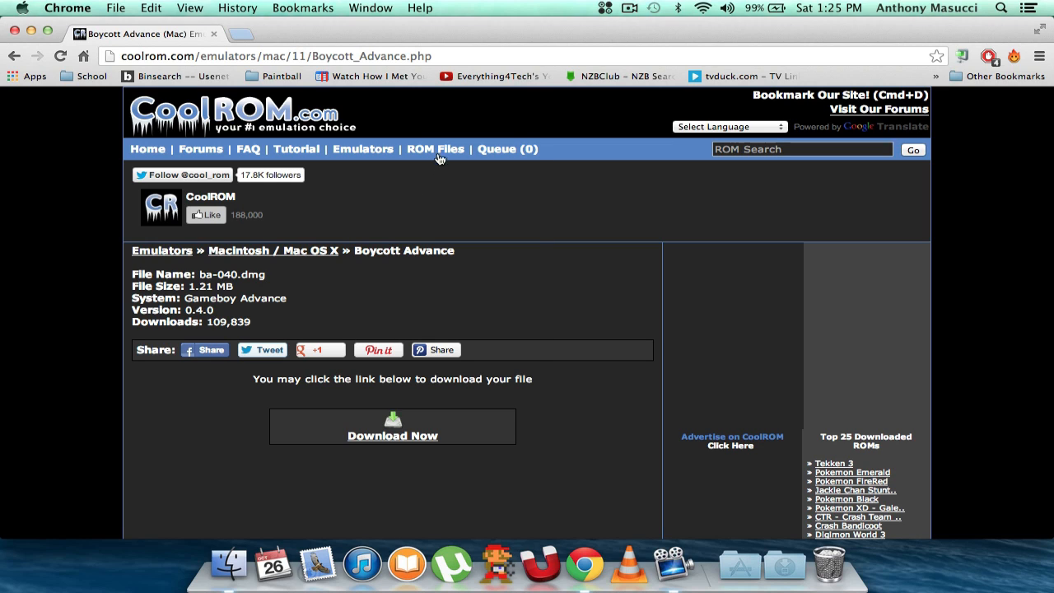
Navigate ROM Files > Gameboy Advance and list the games starting with letter P
{"action": "left_click", "coordinate": [435, 148]}
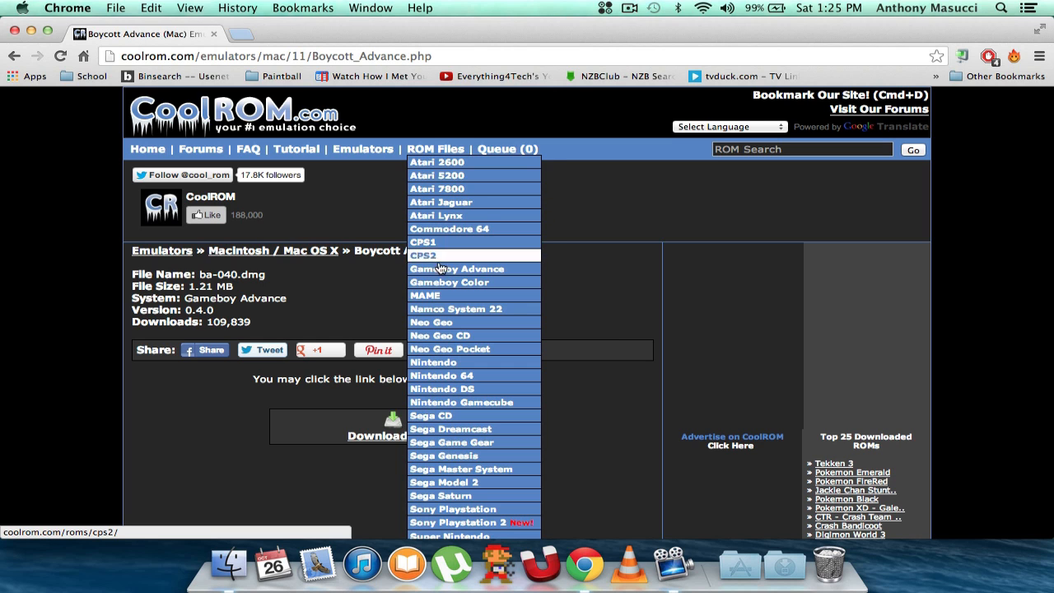
{"action": "mouse_move", "coordinate": [443, 270]}
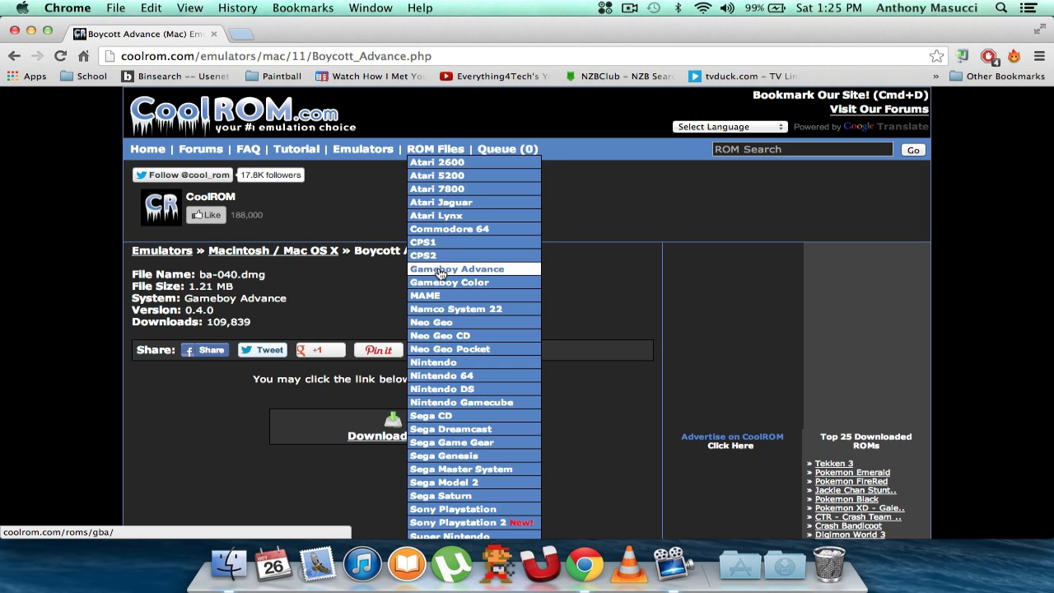
{"action": "left_click", "coordinate": [456, 269]}
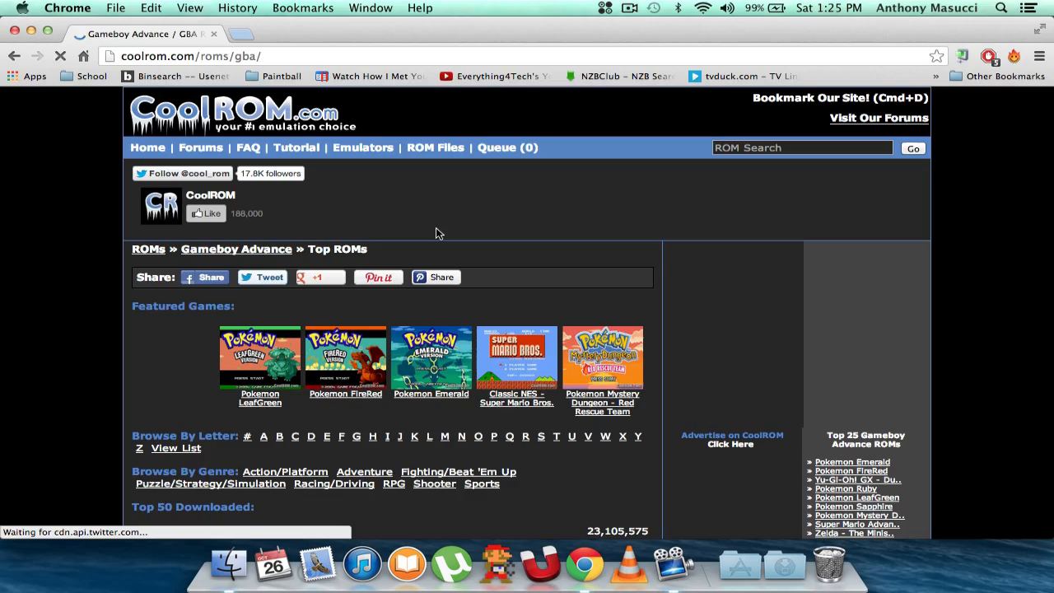
{"action": "scroll", "scroll_direction": "down", "scroll_amount": 3}
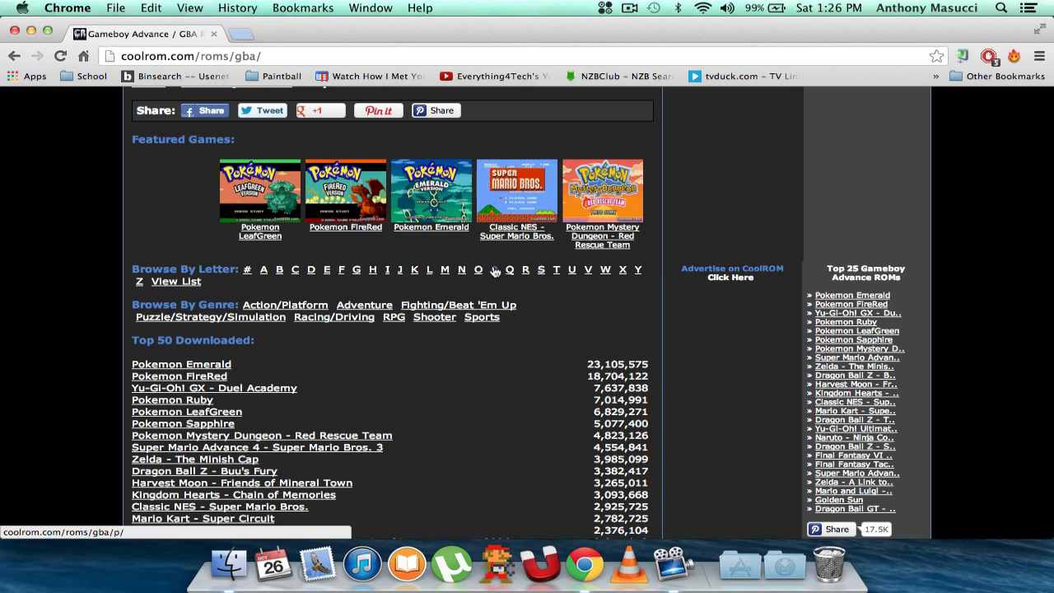
{"action": "left_click", "coordinate": [494, 270]}
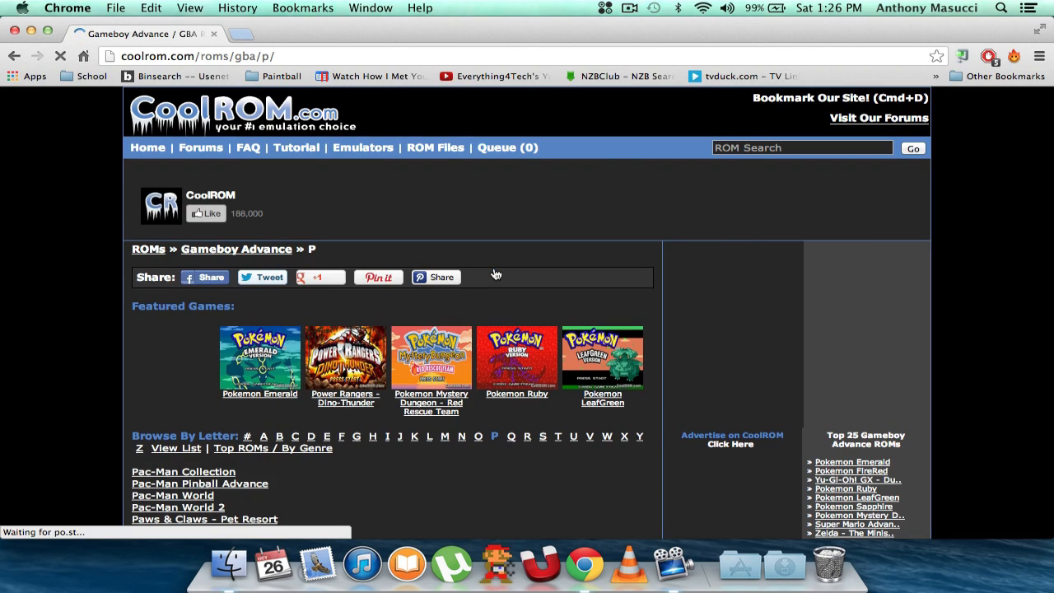
{"action": "scroll", "scroll_direction": "down", "scroll_amount": 3}
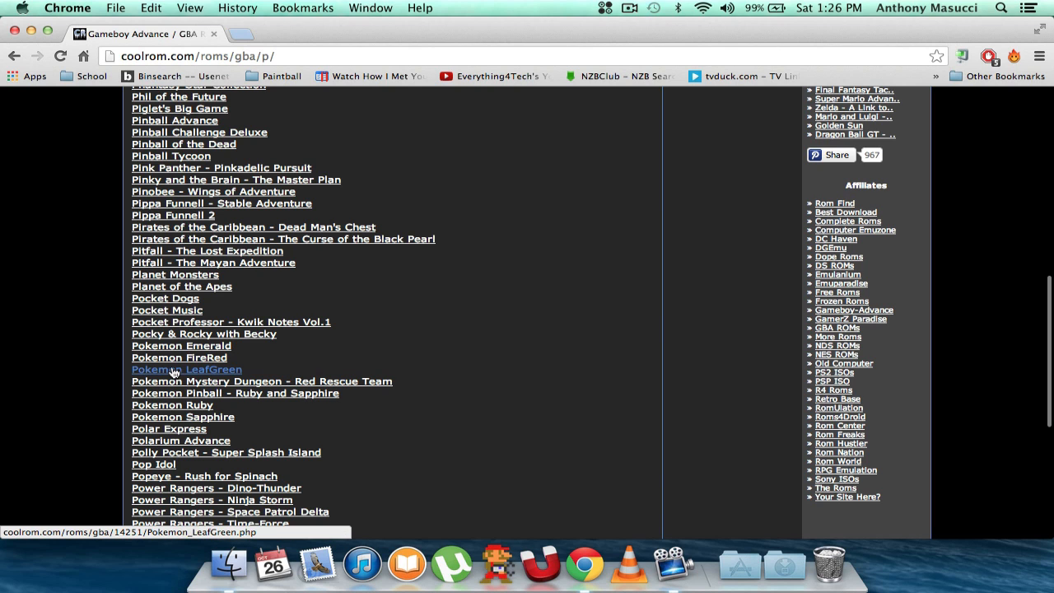
Open the Pokemon LeafGreen page and start its download with Download Now
{"action": "left_click", "coordinate": [186, 369]}
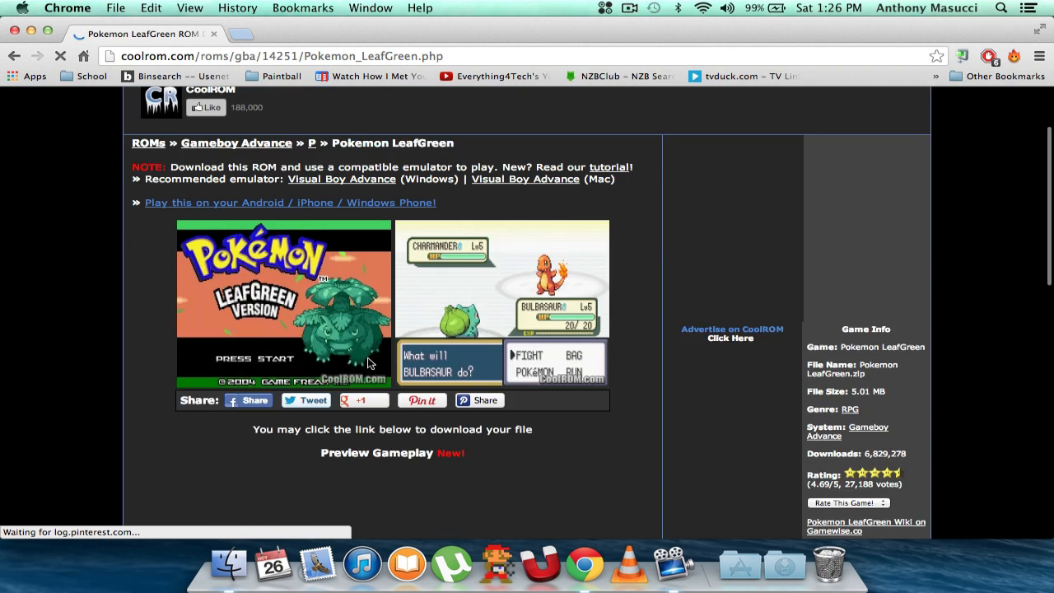
{"action": "scroll", "scroll_direction": "down", "scroll_amount": 3}
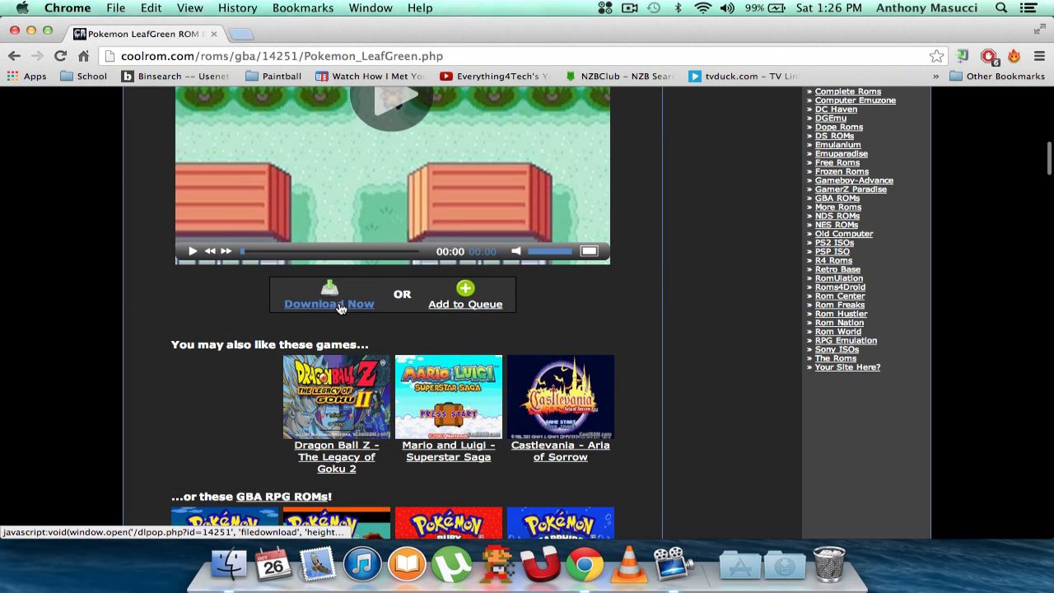
{"action": "left_click", "coordinate": [328, 304]}
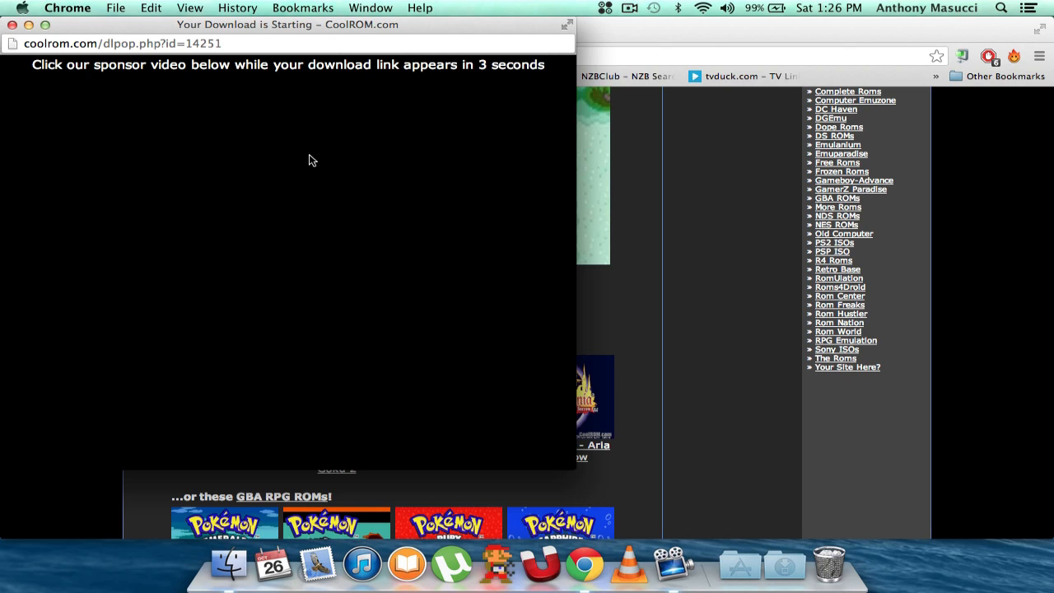
{"action": "mouse_move", "coordinate": [303, 98]}
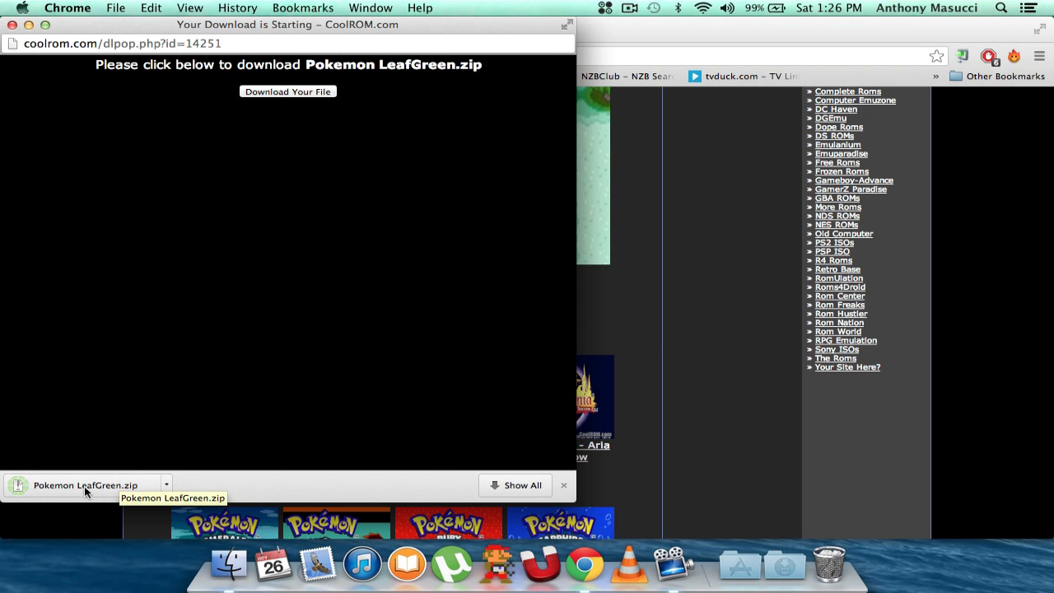
Open the downloaded Pokemon LeafGreen.zip from Chrome's download bar
{"action": "left_click", "coordinate": [798, 561]}
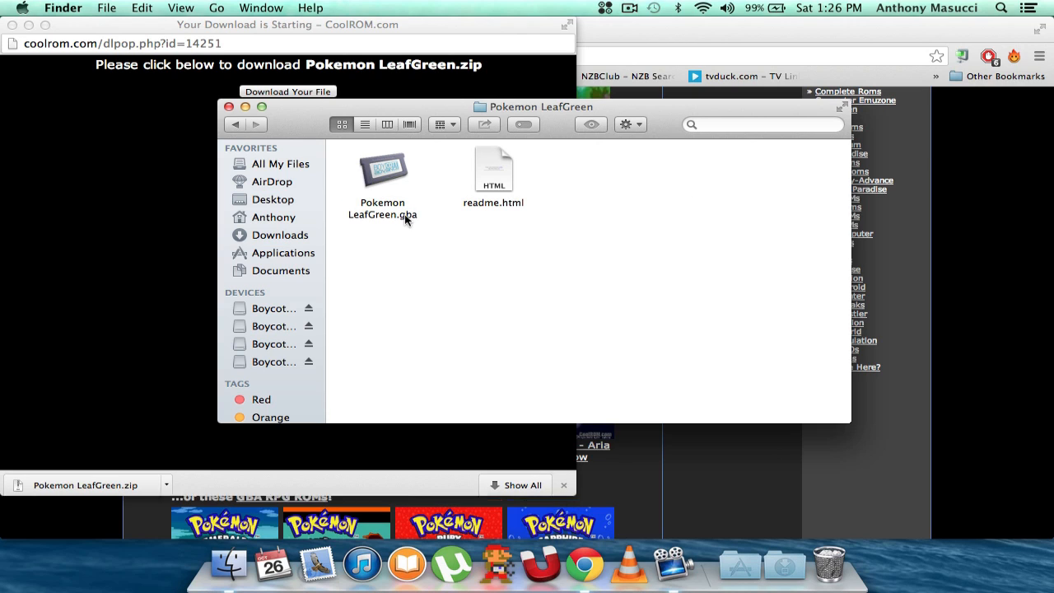
{"action": "mouse_move", "coordinate": [389, 178]}
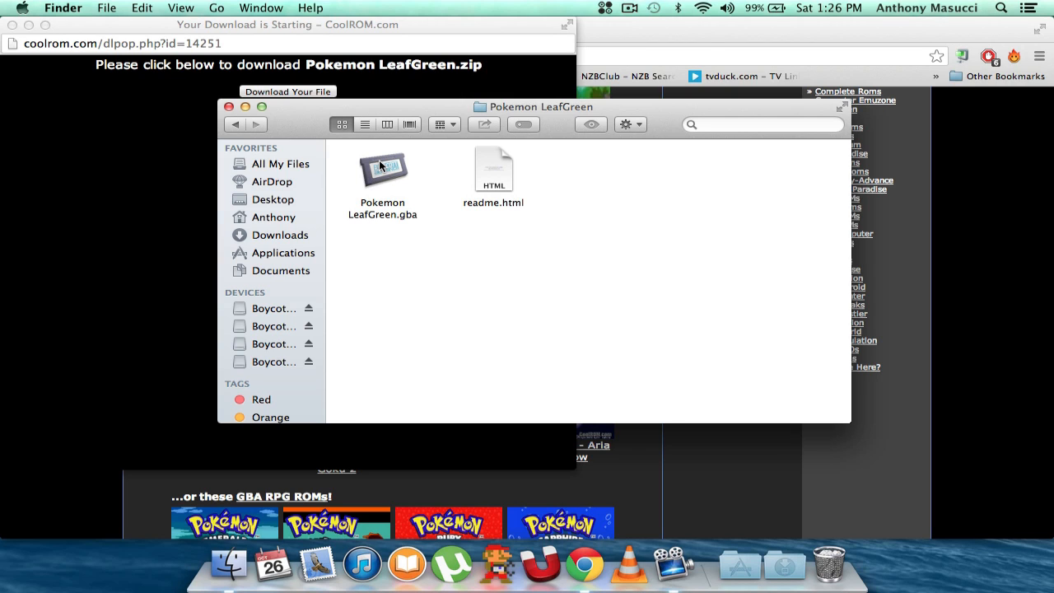
Open Pokemon LeafGreen.gba from the unzipped folder, launching Boycott Advance
{"action": "left_click", "coordinate": [382, 168]}
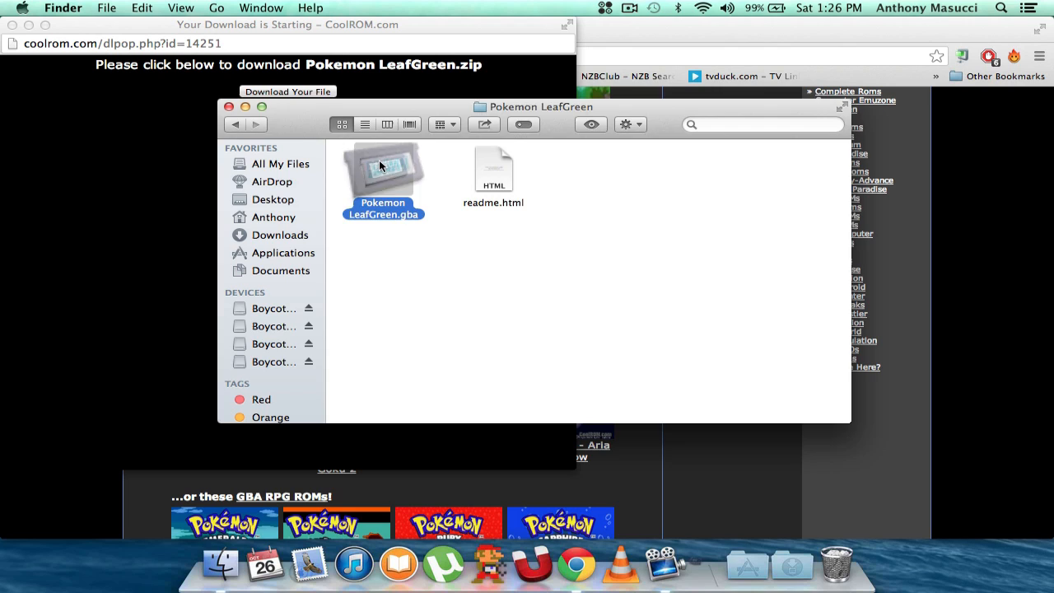
{"action": "left_click", "coordinate": [692, 560]}
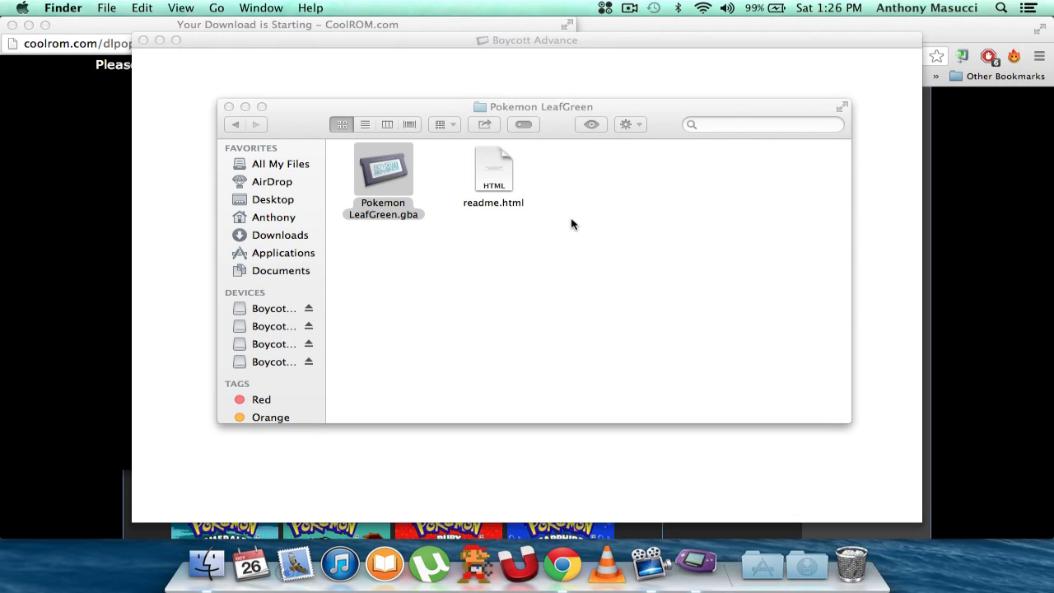
Launch Pokemon LeafGreen.gba and pass the title screen with the Start key (Enter)
{"action": "double_click", "coordinate": [382, 168]}
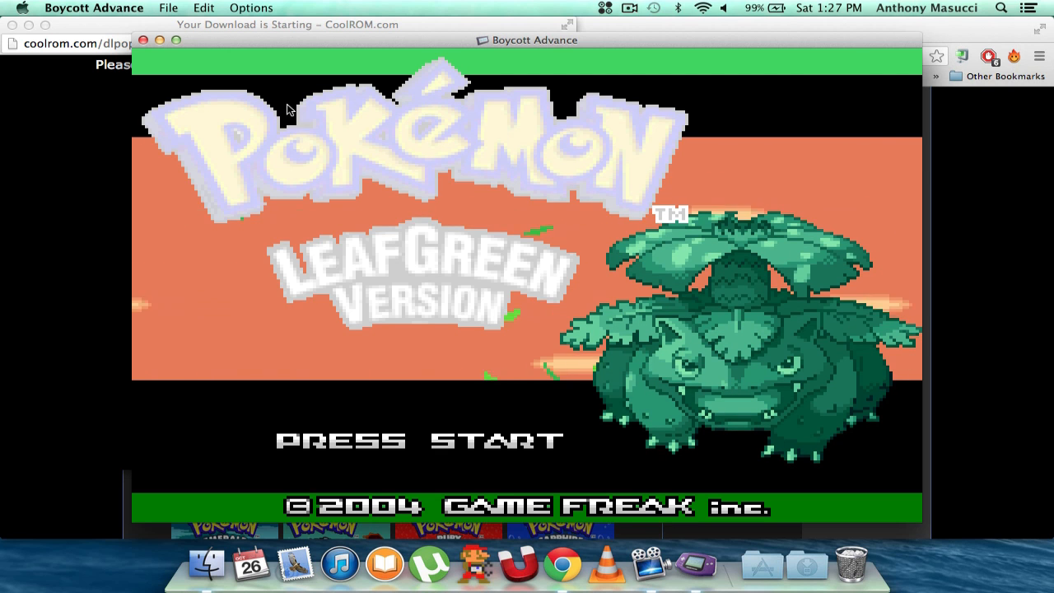
{"action": "key", "text": "enter"}
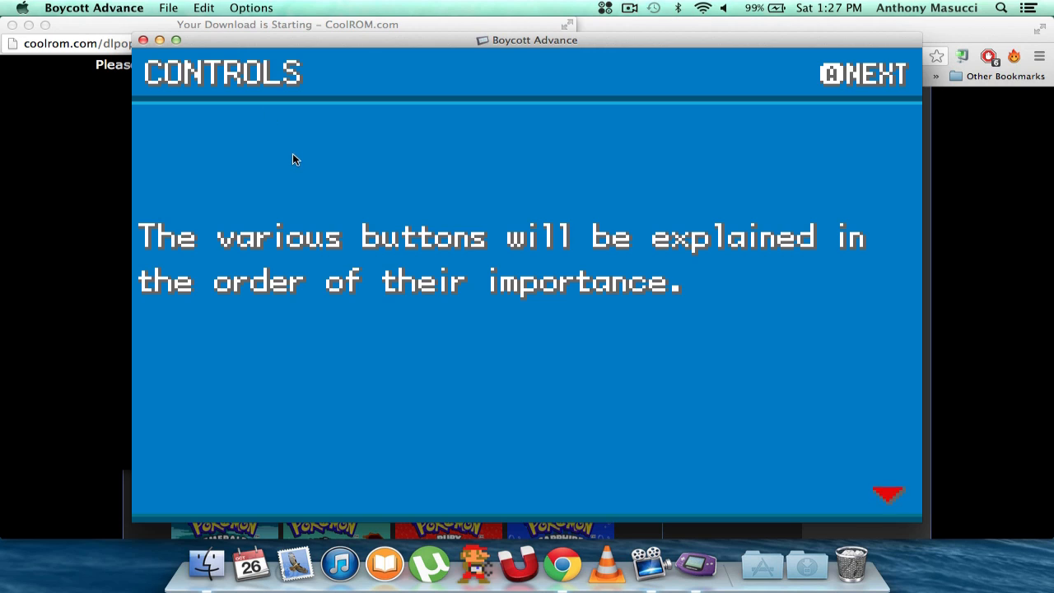
{"action": "mouse_move", "coordinate": [287, 181]}
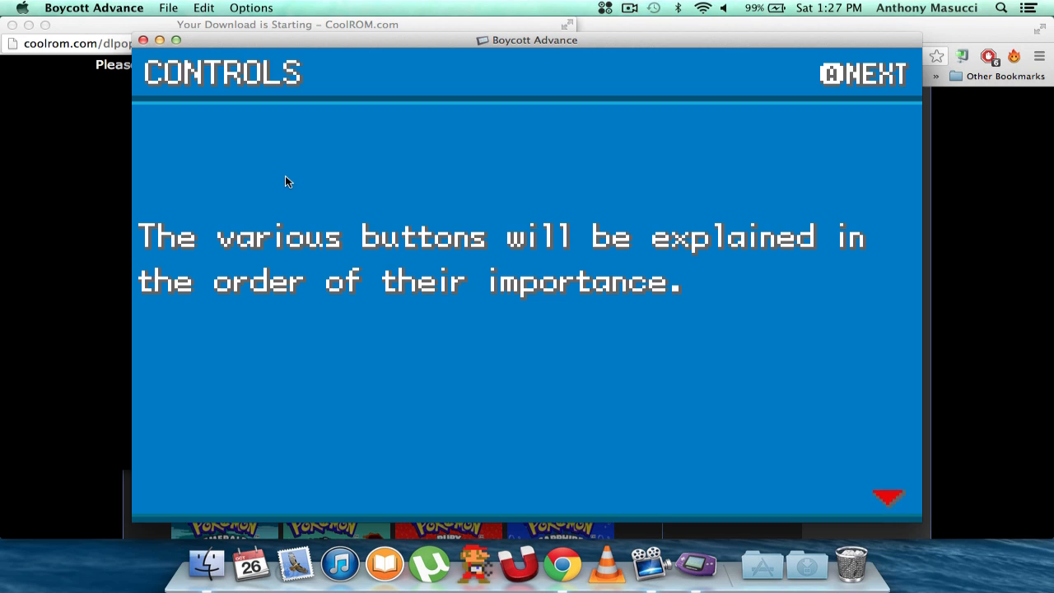
{"action": "mouse_move", "coordinate": [289, 173]}
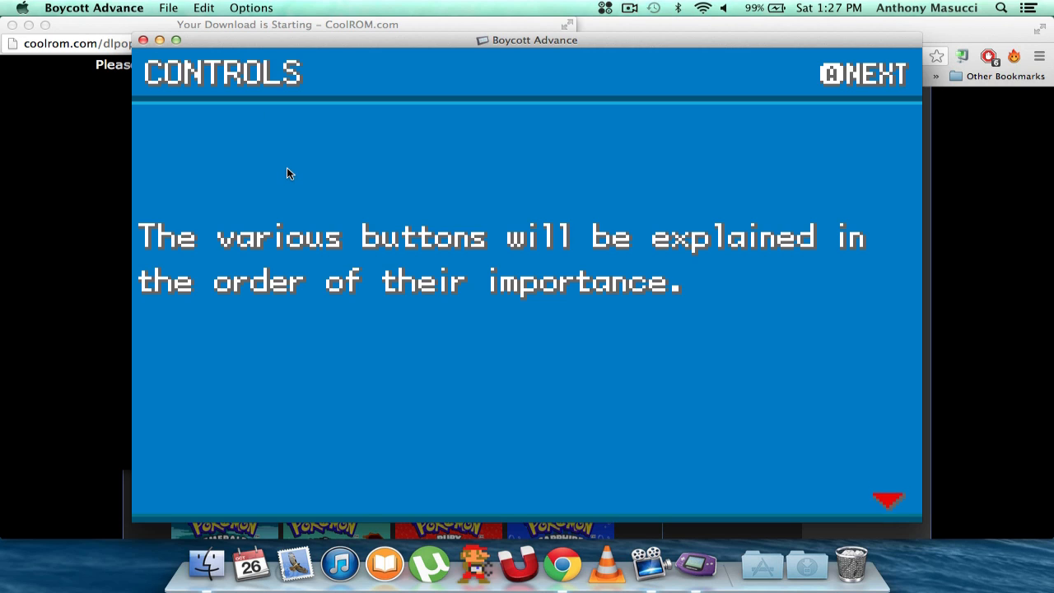
Review the keyboard controller layout under Preferences > Joysticks > Configure Keyboard and accept it with OK
{"action": "left_click", "coordinate": [83, 6]}
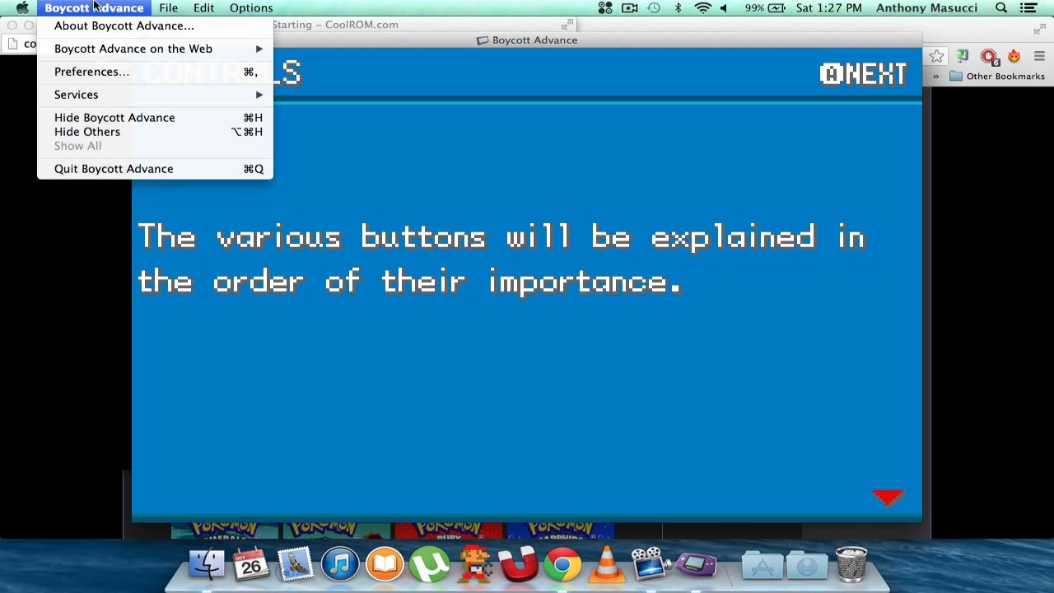
{"action": "left_click", "coordinate": [91, 73]}
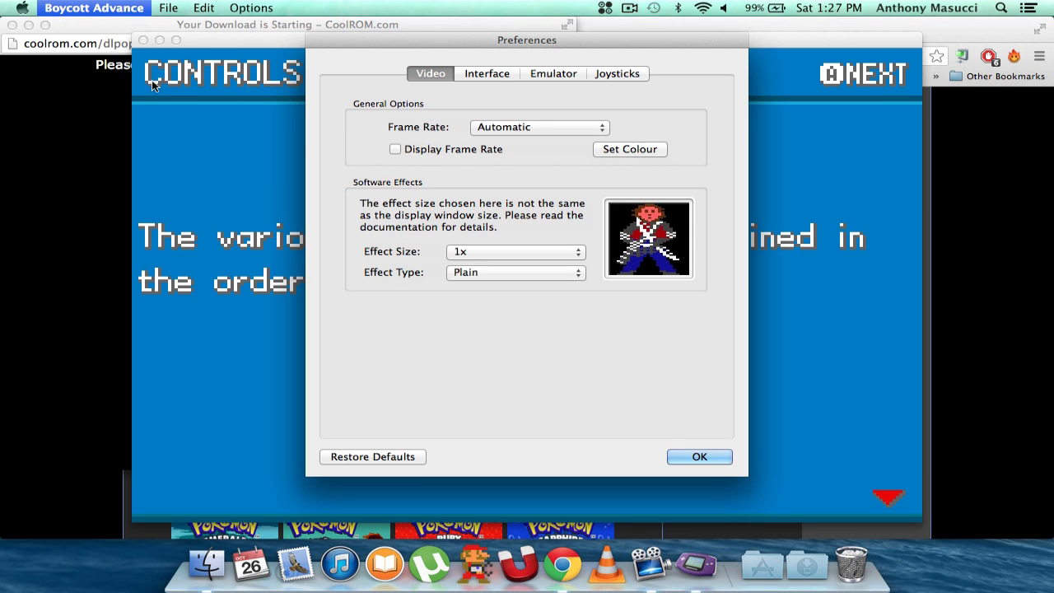
{"action": "left_click", "coordinate": [618, 72]}
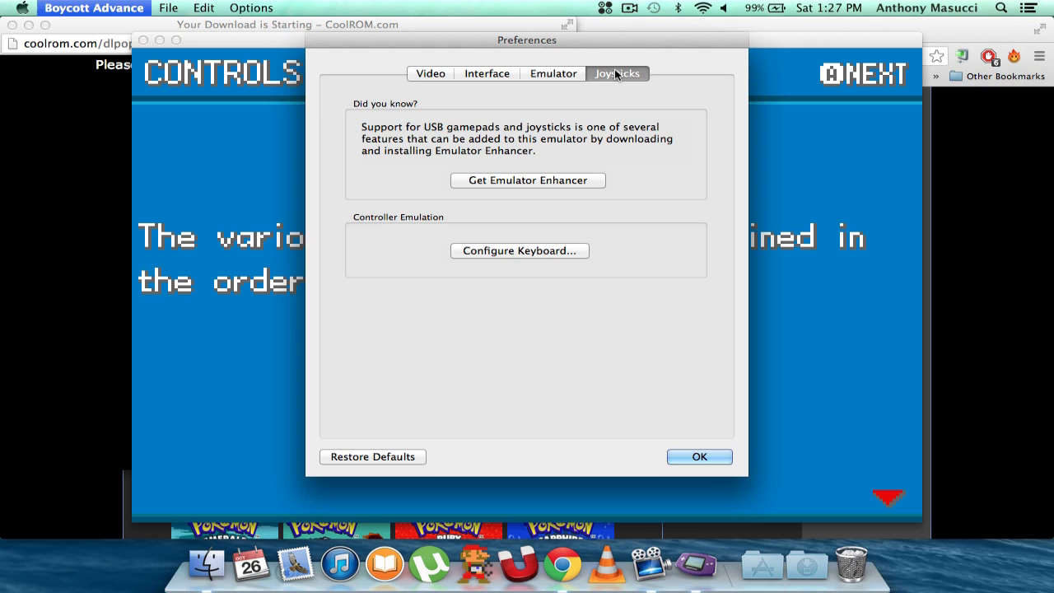
{"action": "mouse_move", "coordinate": [534, 109]}
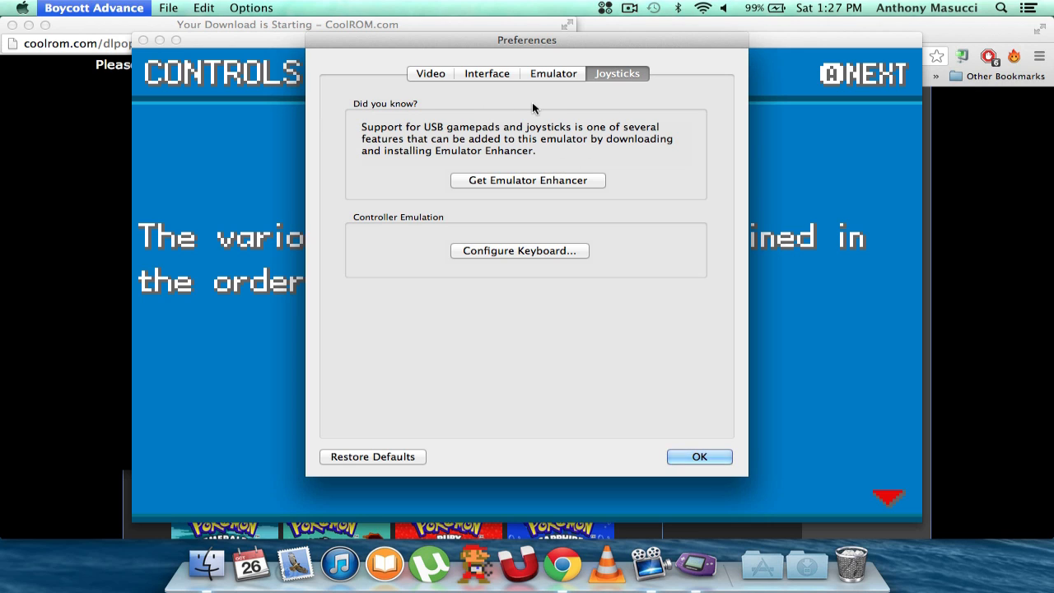
{"action": "mouse_move", "coordinate": [519, 250]}
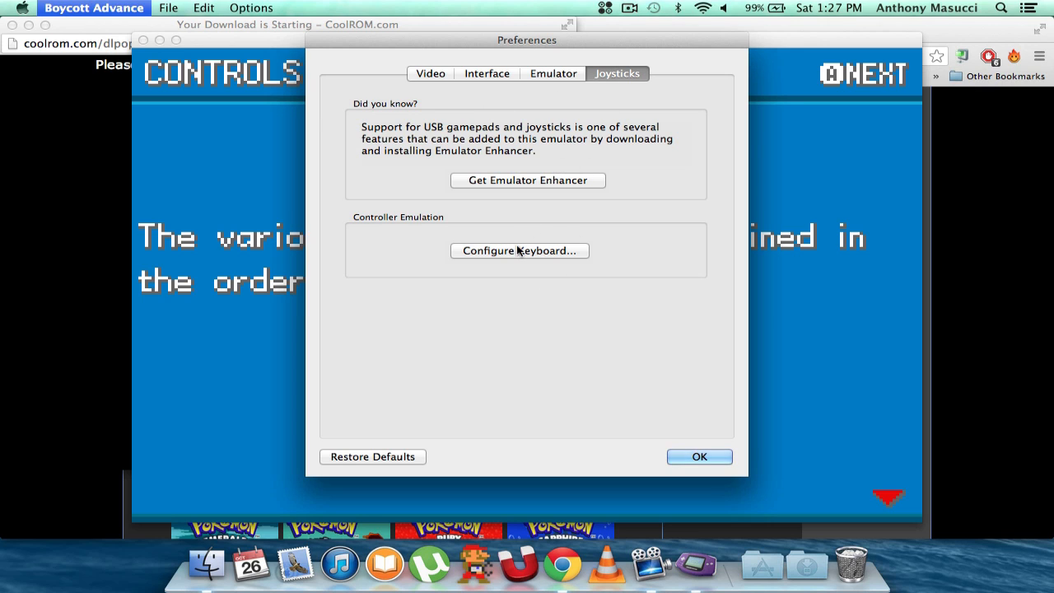
{"action": "left_click", "coordinate": [519, 251]}
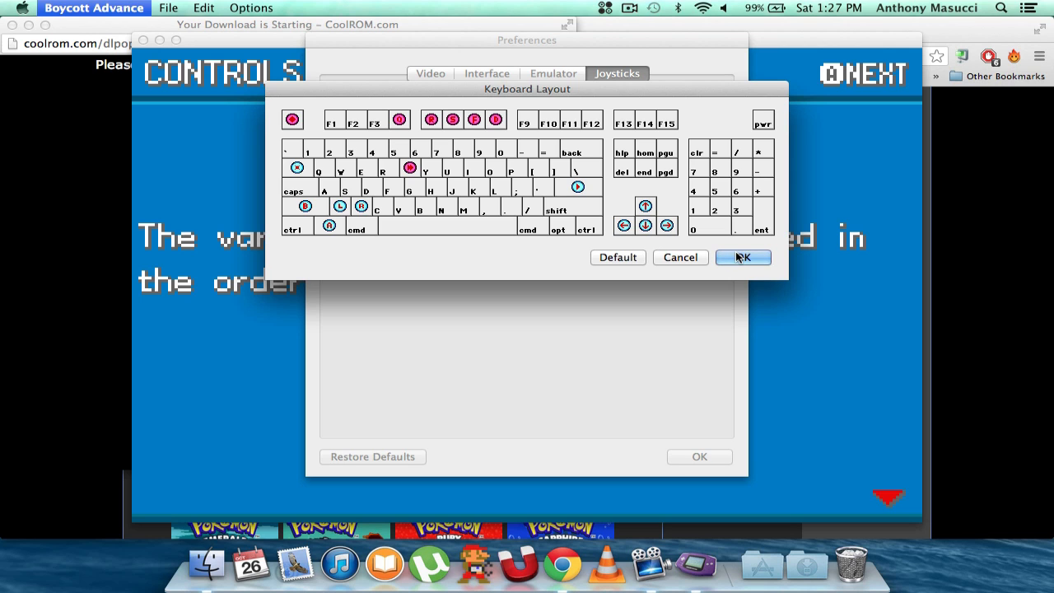
{"action": "left_click", "coordinate": [743, 257]}
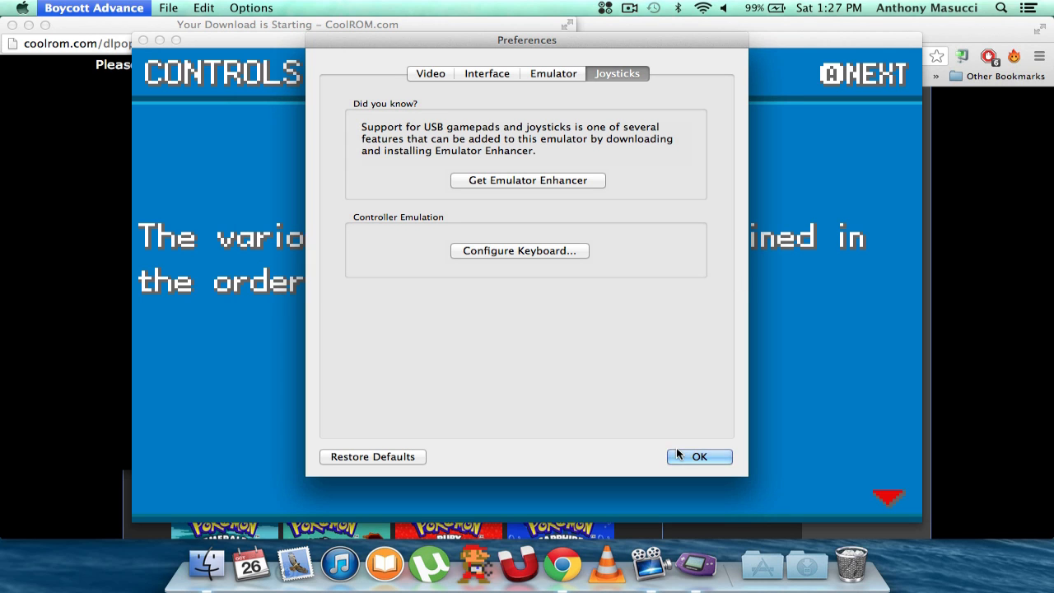
Confirm the preferences and advance Pokemon LeafGreen's intro text to the adventure message
{"action": "left_click", "coordinate": [705, 456]}
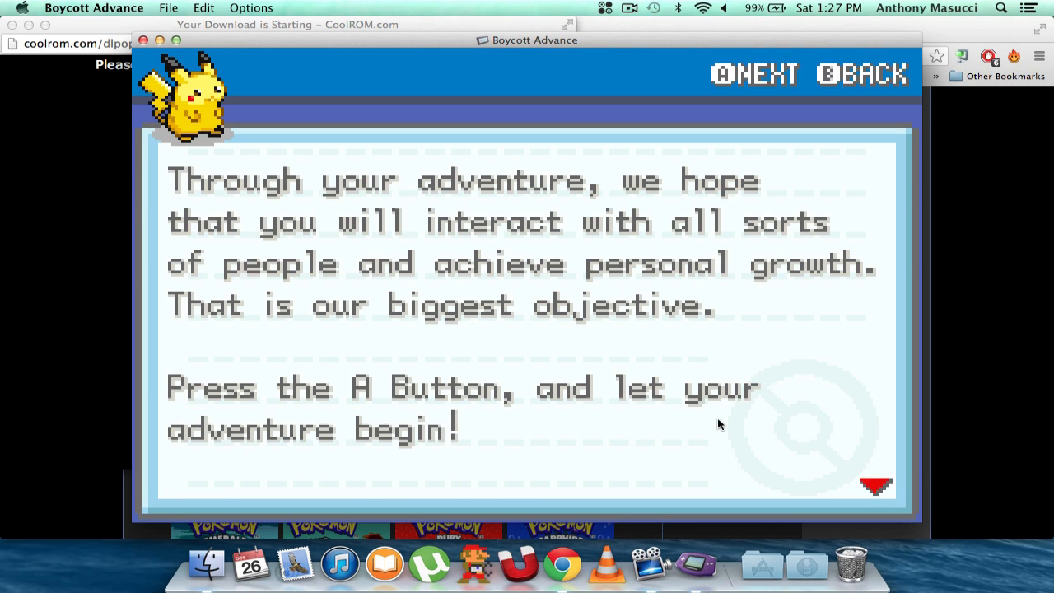
{"action": "key", "text": "a"}
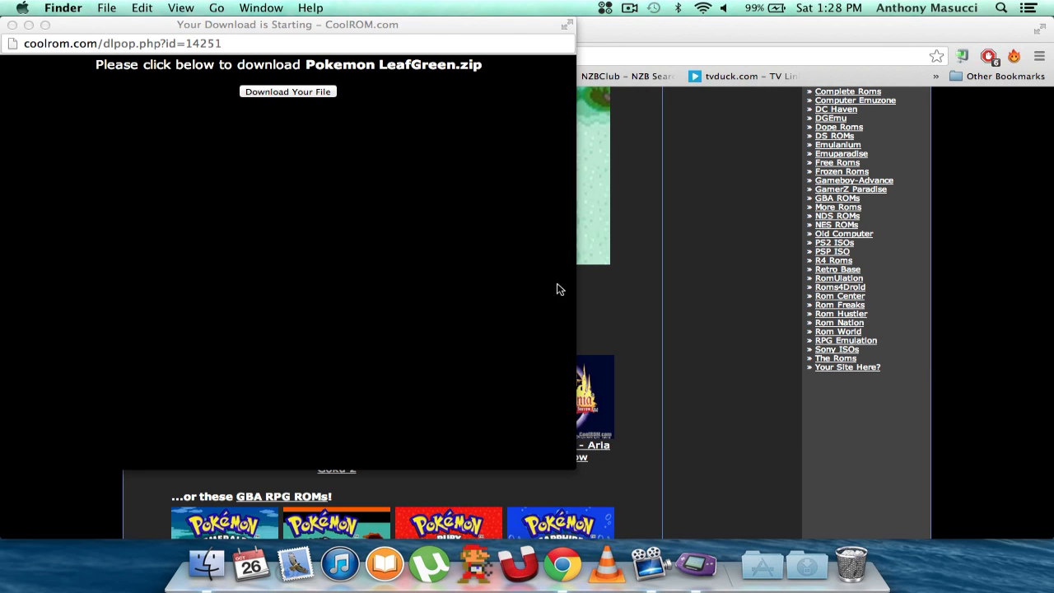
{"action": "mouse_move", "coordinate": [438, 241]}
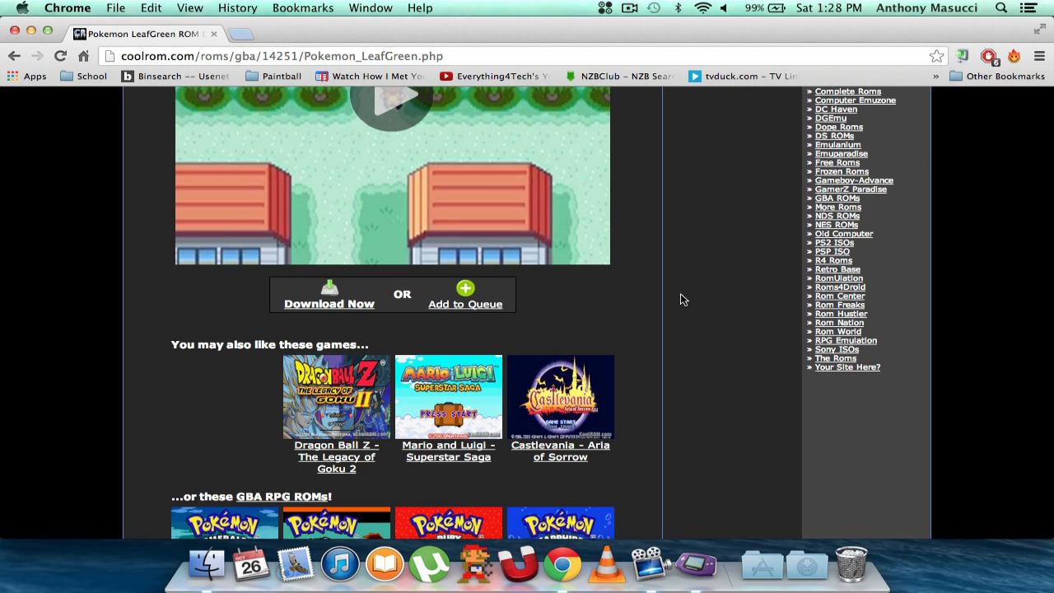
{"action": "mouse_move", "coordinate": [675, 221]}
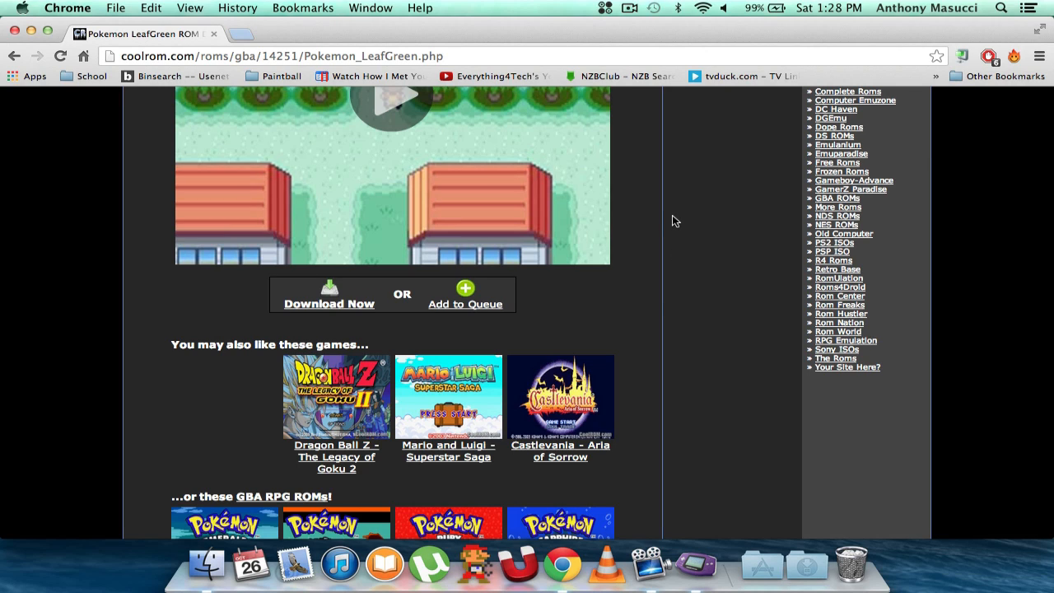